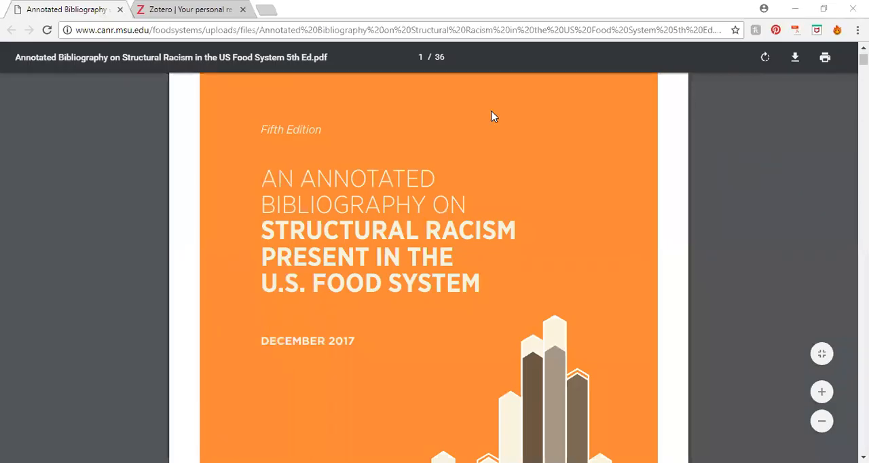
pyautogui.moveTo(193, 207)
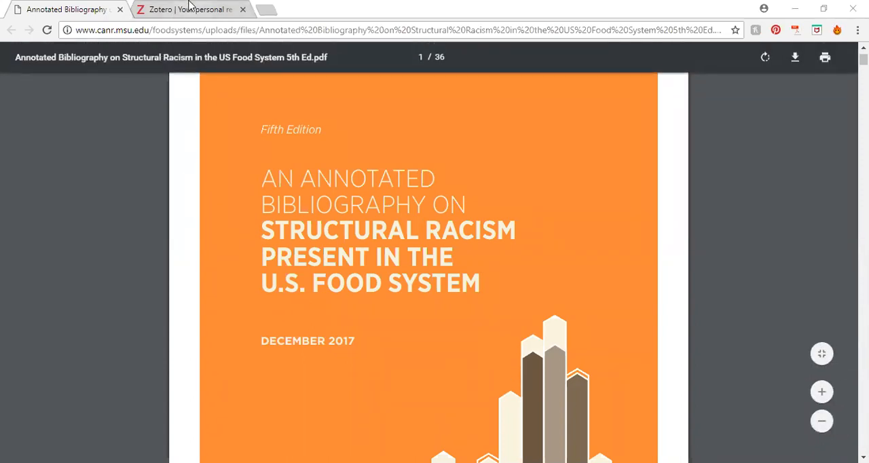
# Step: Switch from the bibliography PDF to the Zotero homepage browser tab
pyautogui.click(190, 9)
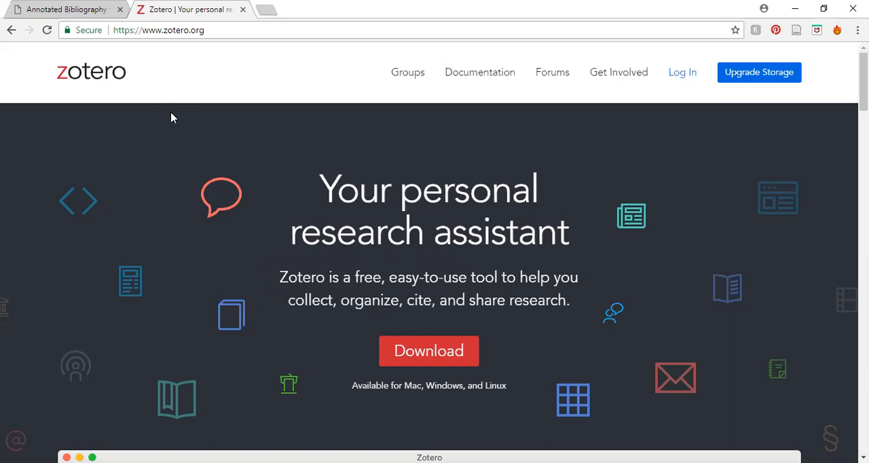
pyautogui.click(158, 29)
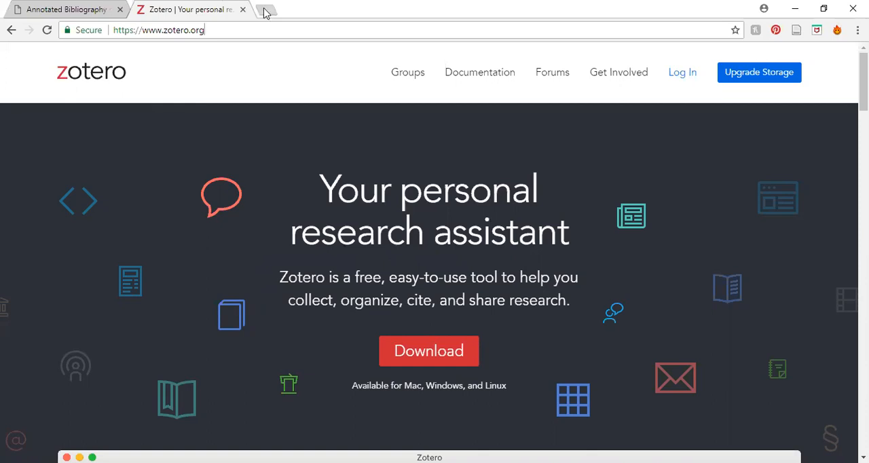
# Step: Go to foodsystems.msu.edu/annotatedbib in a new tab and scroll down to the Zotero group link
pyautogui.click(264, 12)
pyautogui.write('foodsystems.msu.edu/annotatedbib')
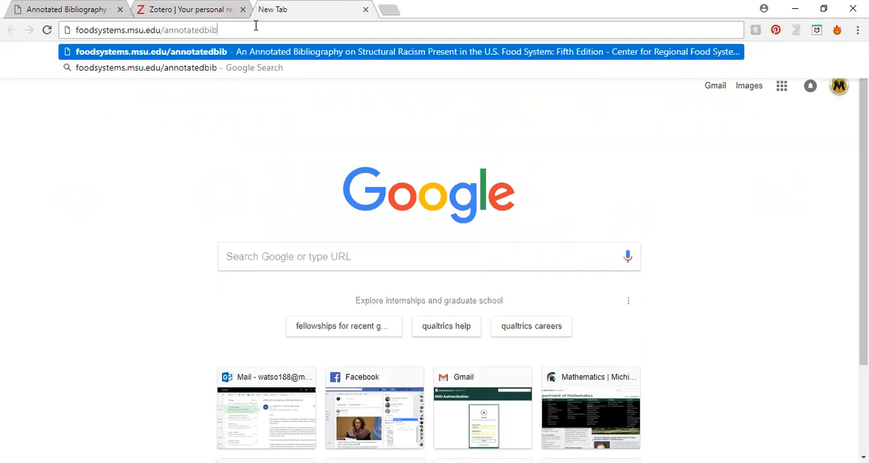
pyautogui.click(404, 51)
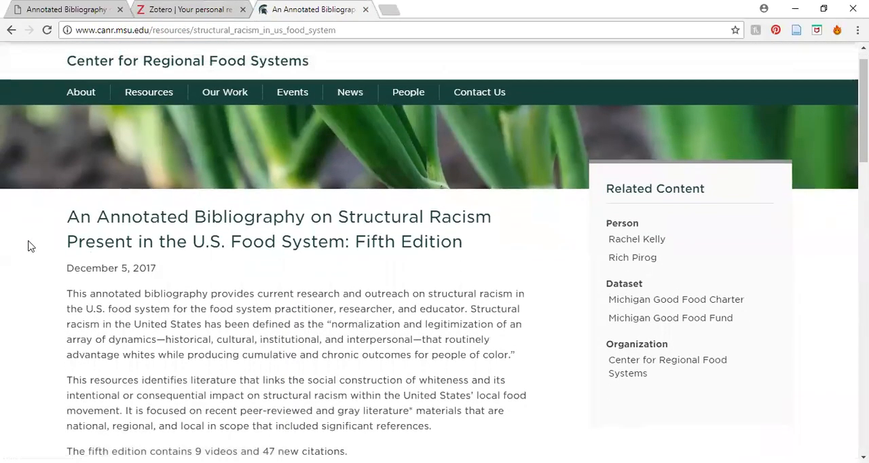
pyautogui.scroll(-3)
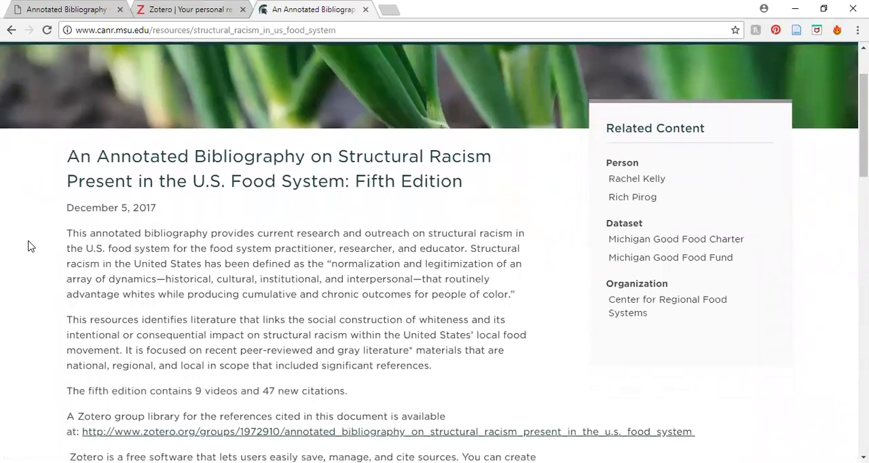
pyautogui.scroll(-3)
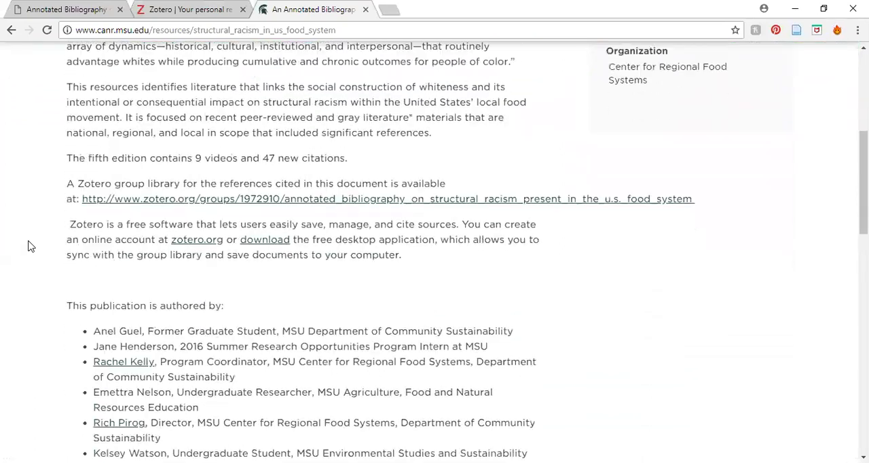
pyautogui.scroll(-3)
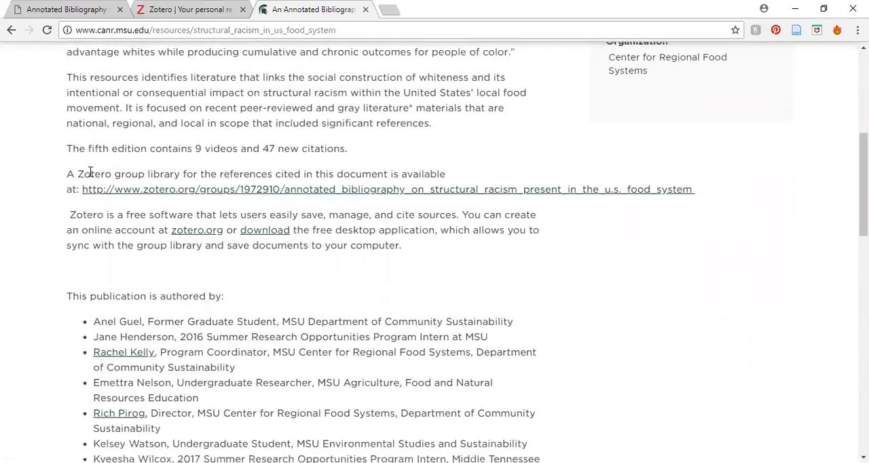
pyautogui.moveTo(183, 189)
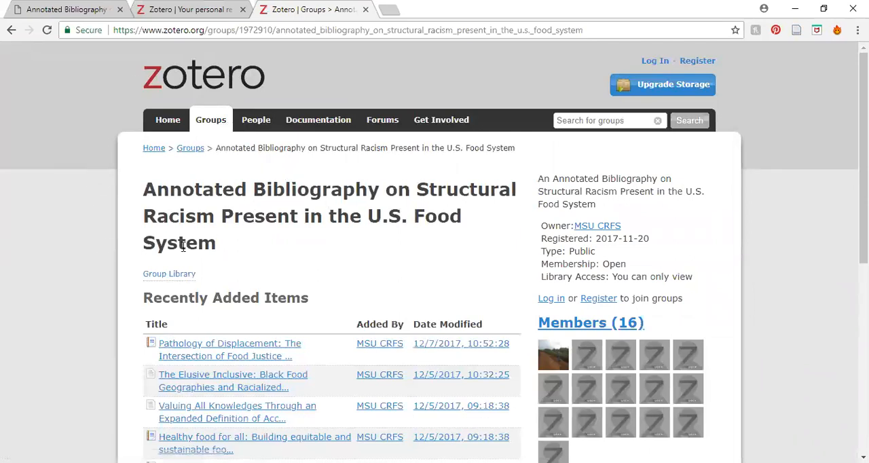
pyautogui.moveTo(169, 273)
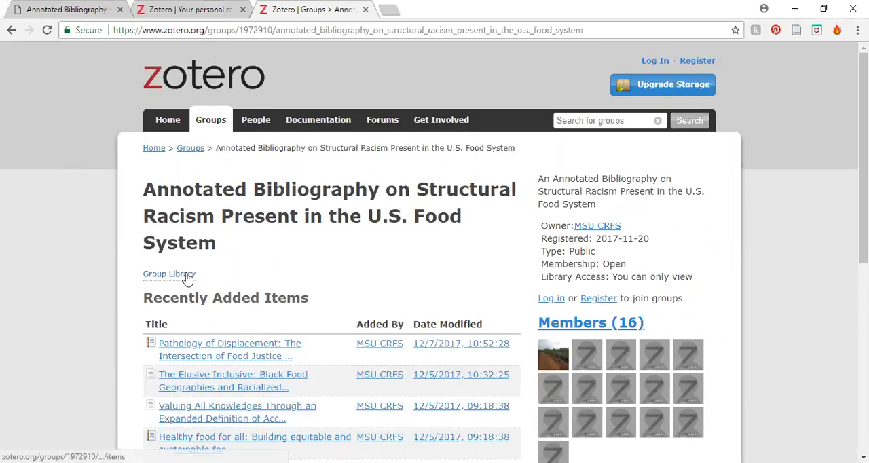
# Step: Filter the group library by the 'urban farming' tag and check the Hagan and Rubin item
pyautogui.click(168, 273)
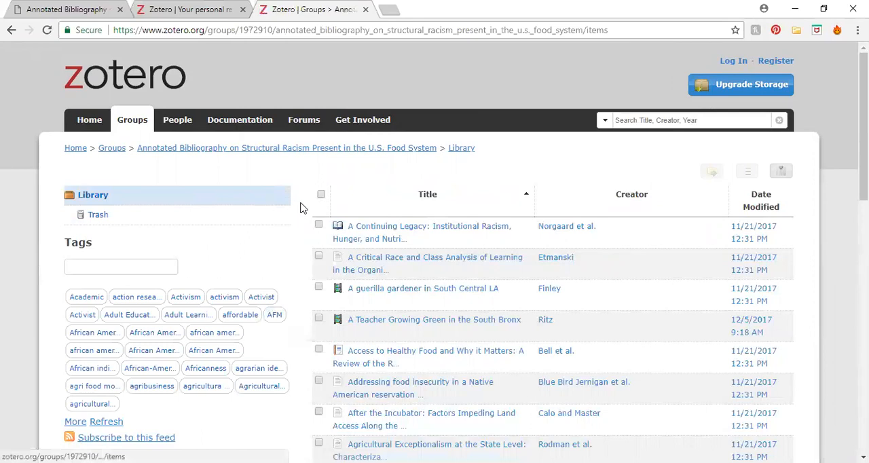
pyautogui.moveTo(306, 339)
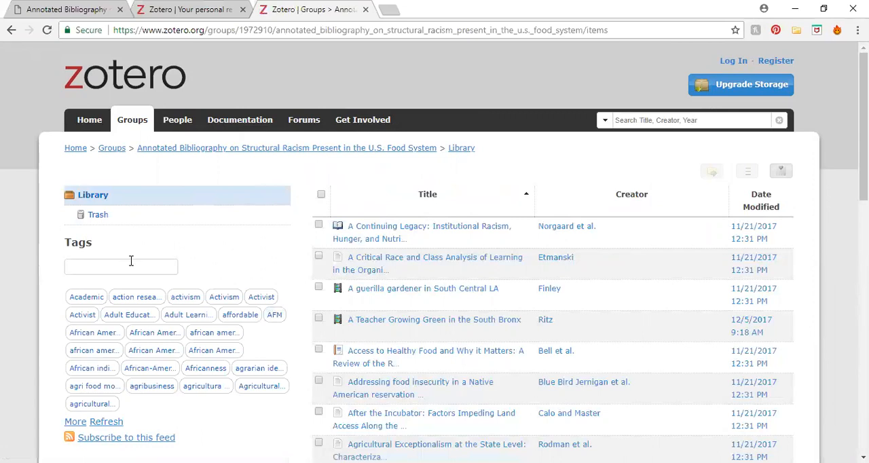
pyautogui.click(120, 266)
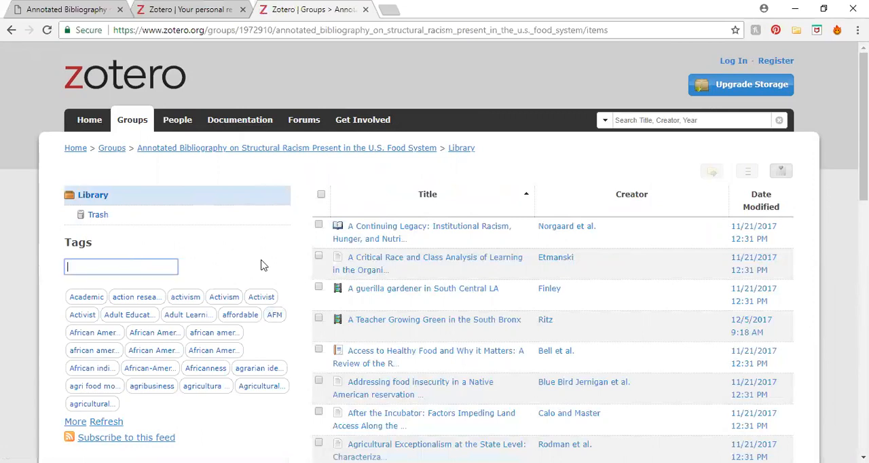
pyautogui.scroll(-3)
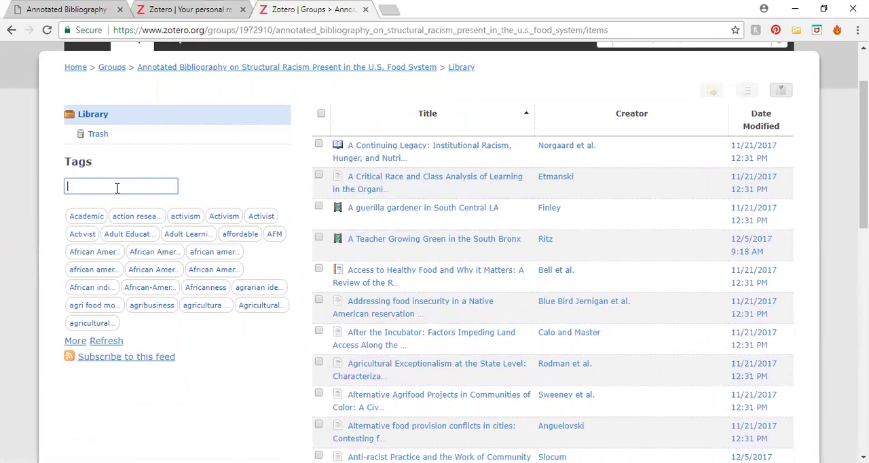
pyautogui.write('urban far')
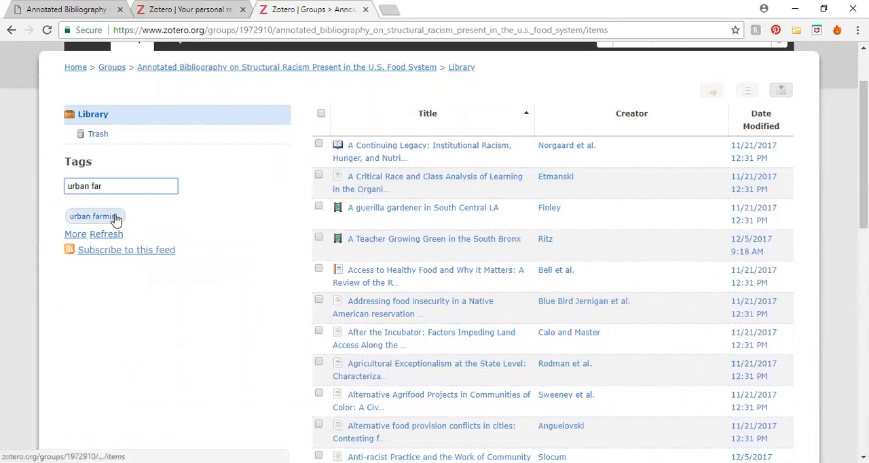
pyautogui.click(94, 216)
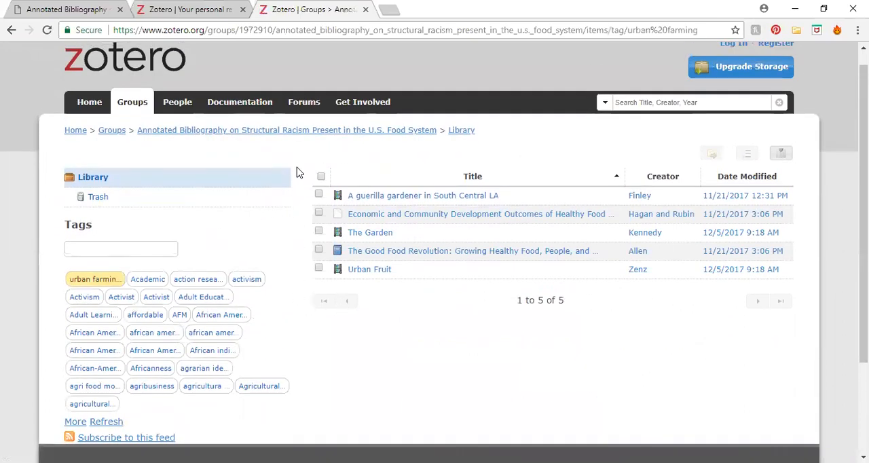
pyautogui.moveTo(365, 296)
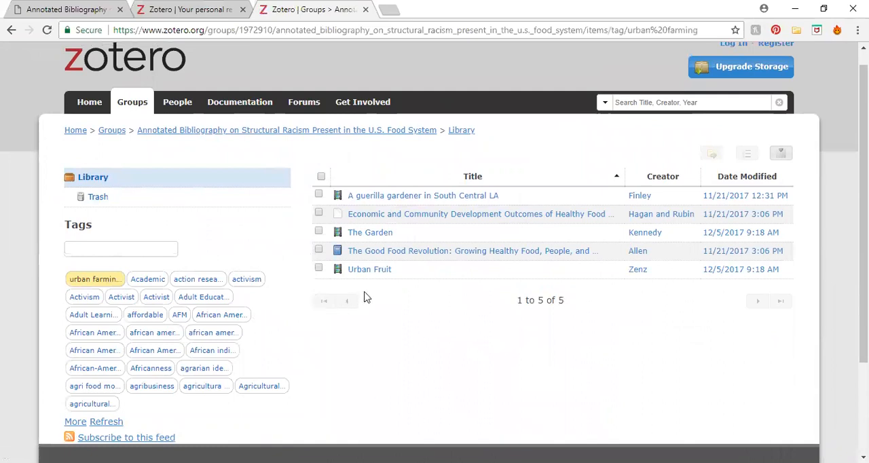
pyautogui.moveTo(366, 294)
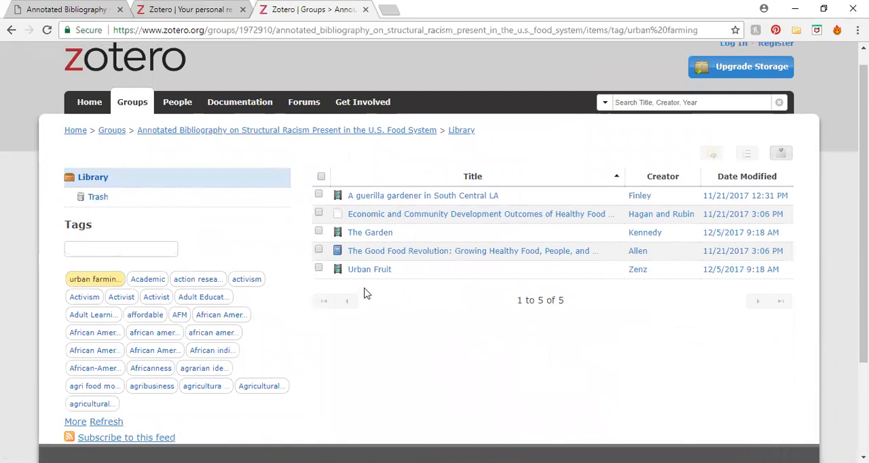
pyautogui.click(319, 212)
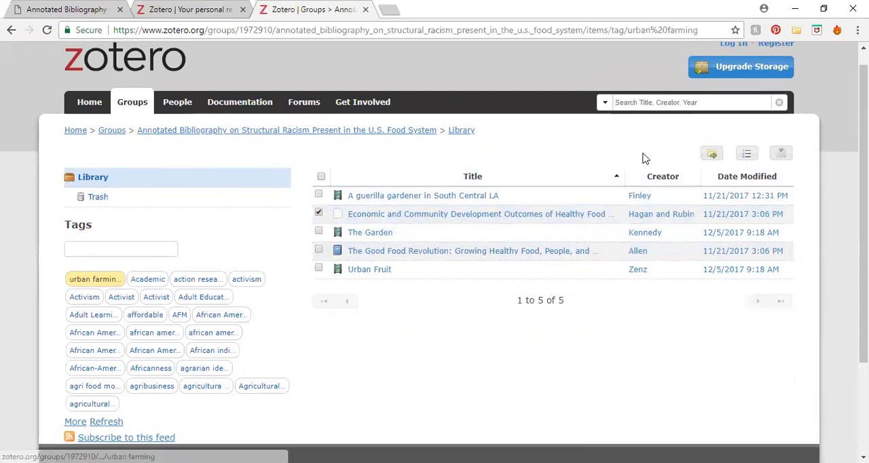
pyautogui.moveTo(680, 156)
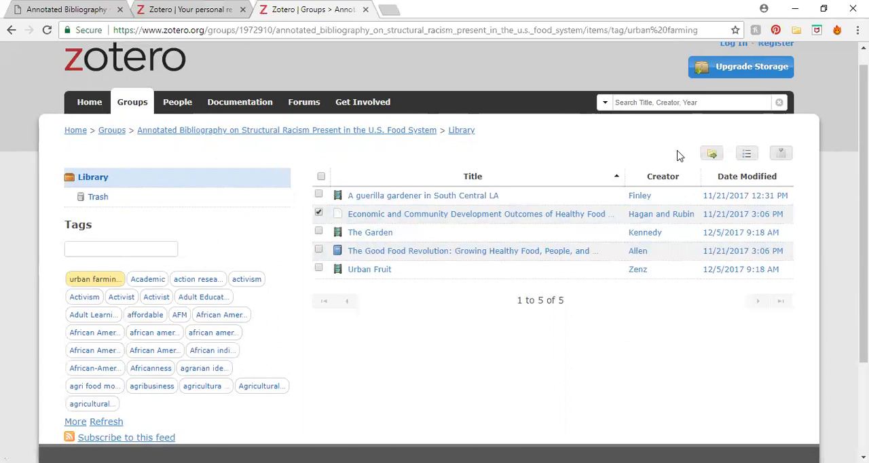
pyautogui.moveTo(656, 161)
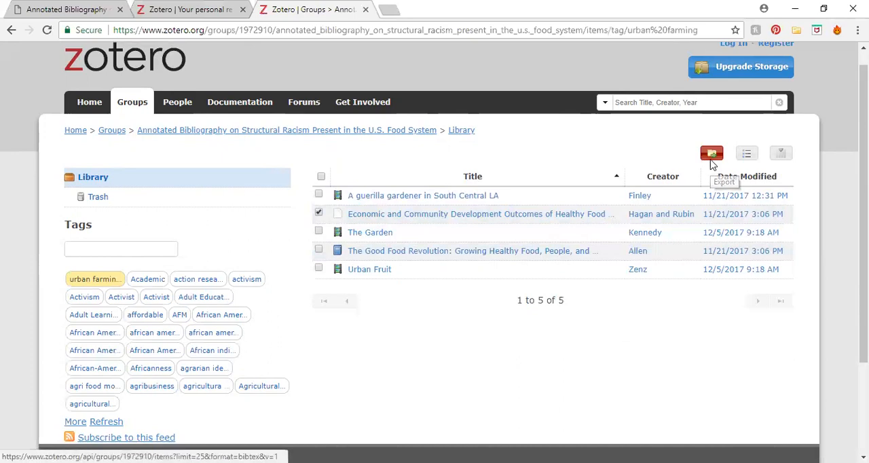
# Step: Bring up the Export format options, then cancel without exporting
pyautogui.click(712, 153)
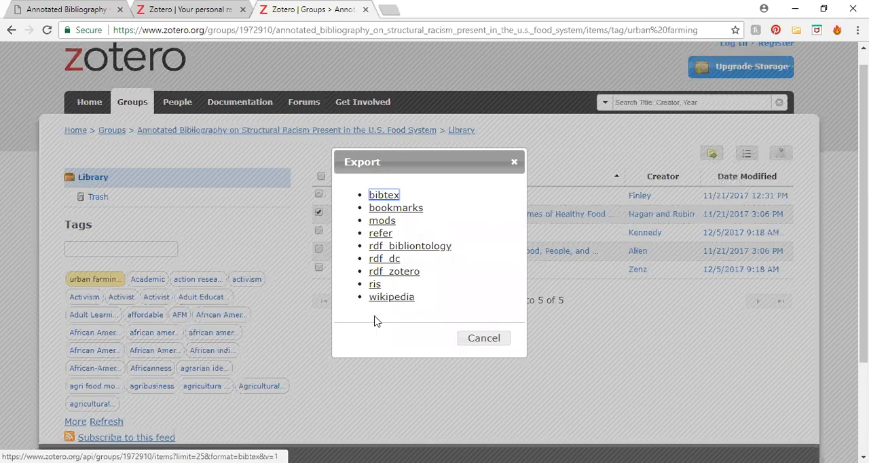
pyautogui.moveTo(476, 357)
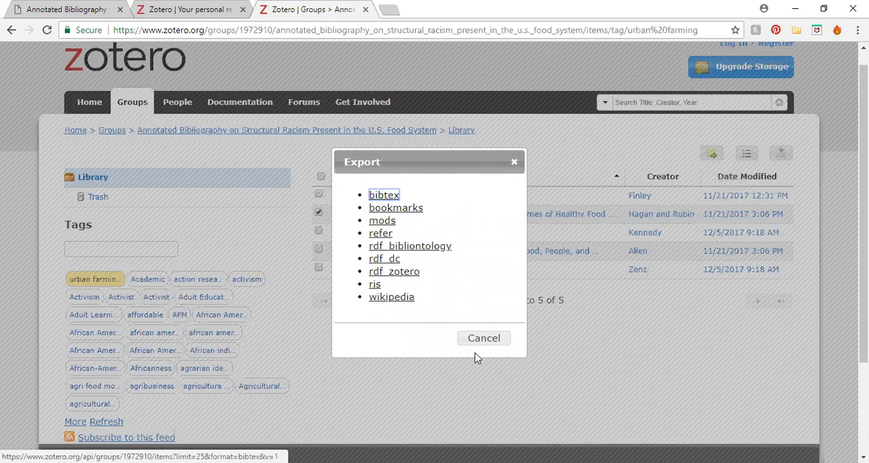
pyautogui.click(483, 338)
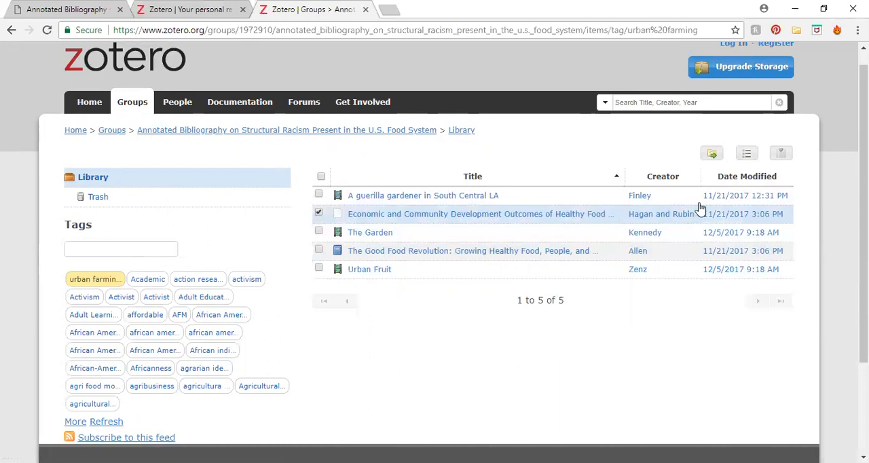
# Step: Cite the checked item and choose the American Sociological Association style
pyautogui.click(319, 214)
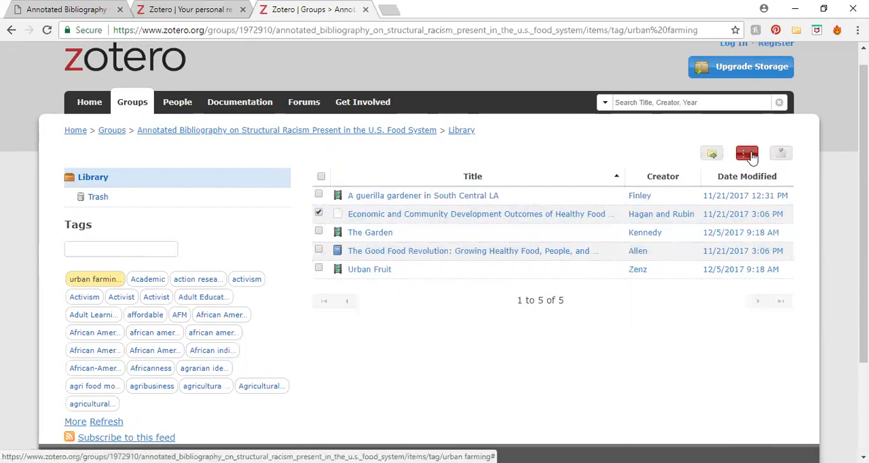
pyautogui.click(747, 153)
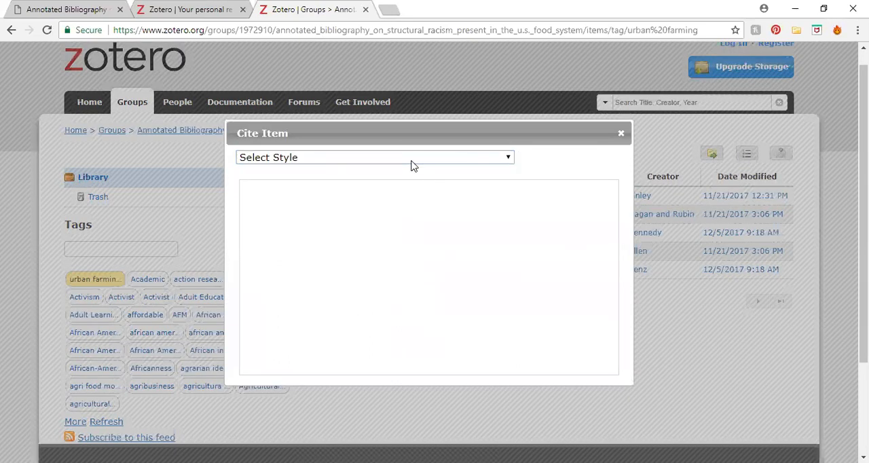
pyautogui.click(374, 157)
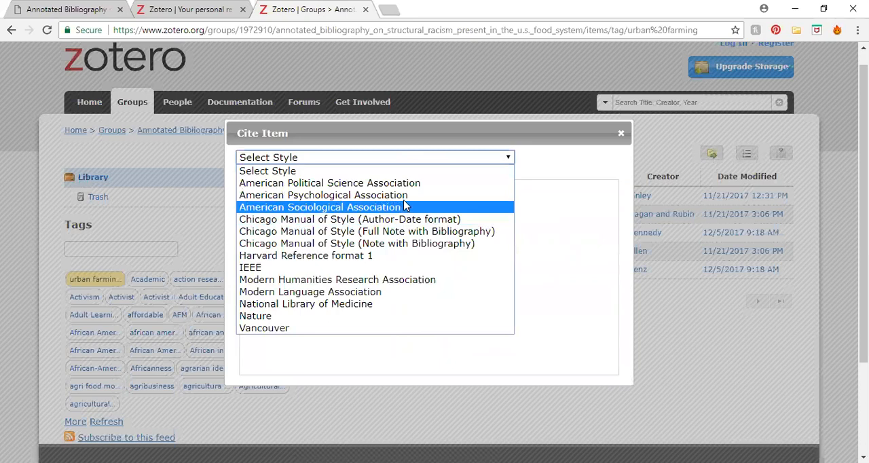
pyautogui.click(324, 195)
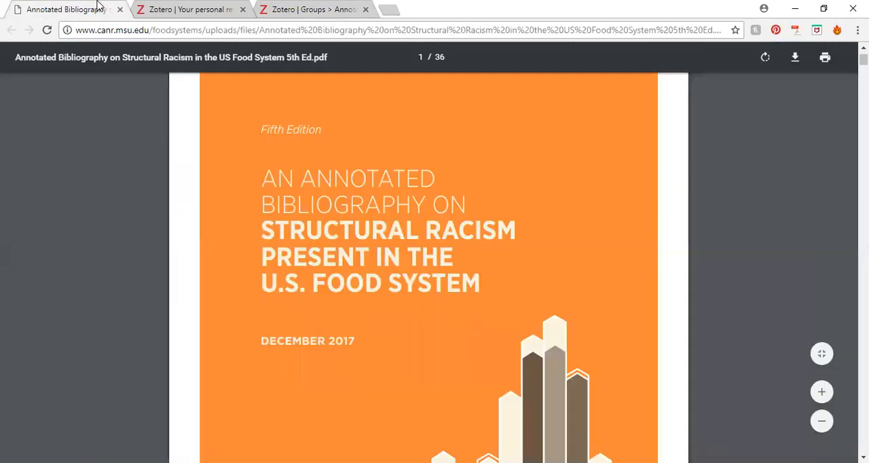
pyautogui.scroll(-3)
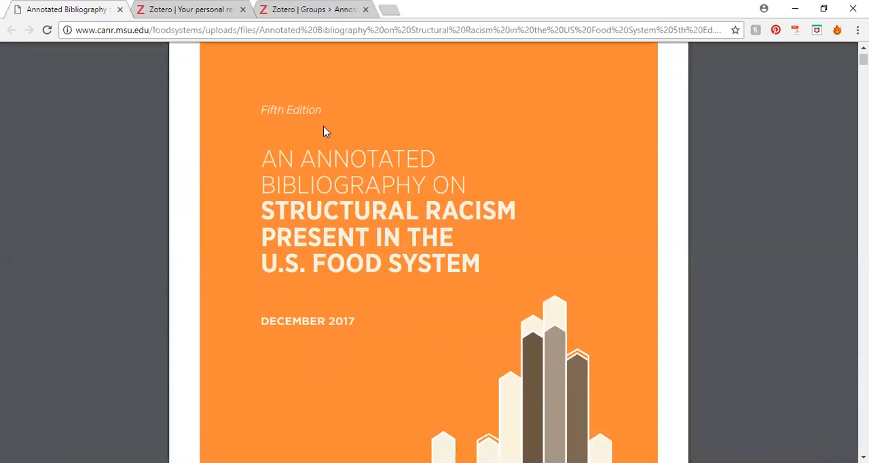
pyautogui.moveTo(550, 153)
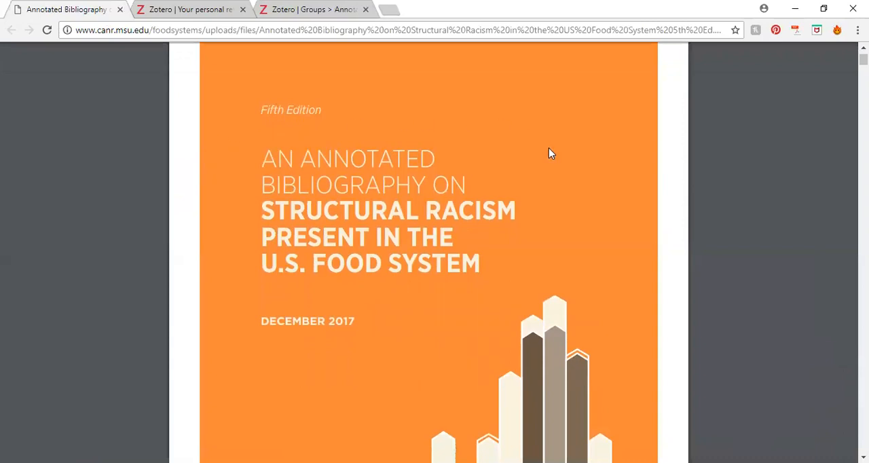
pyautogui.moveTo(531, 117)
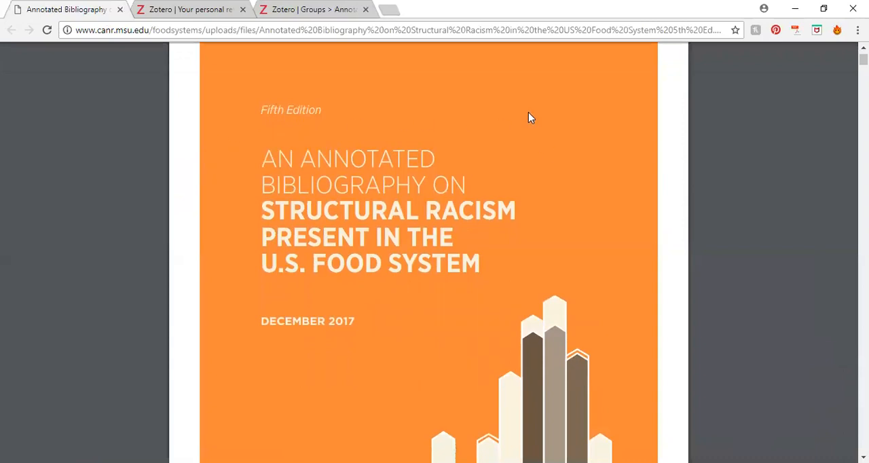